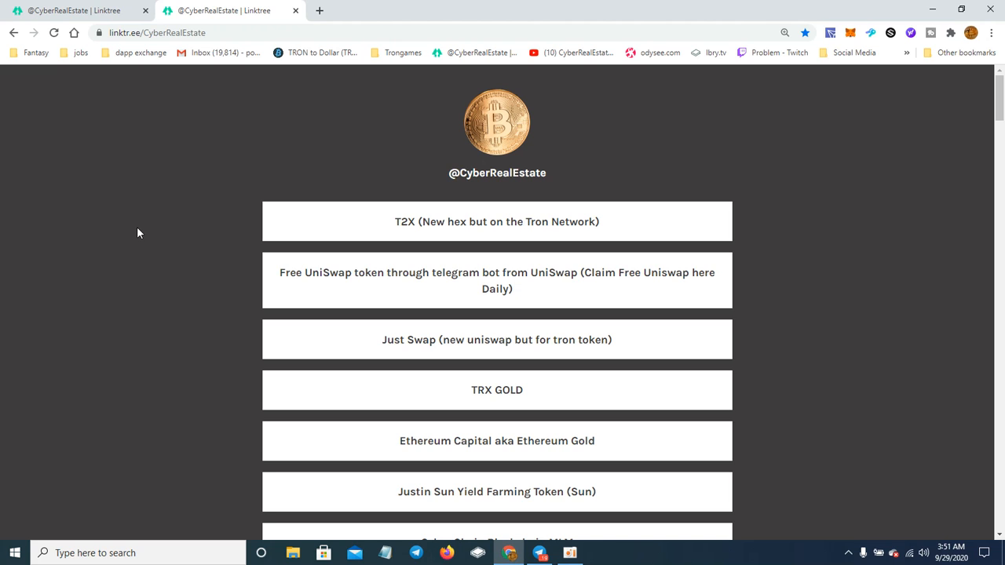
pyautogui.moveTo(289, 287)
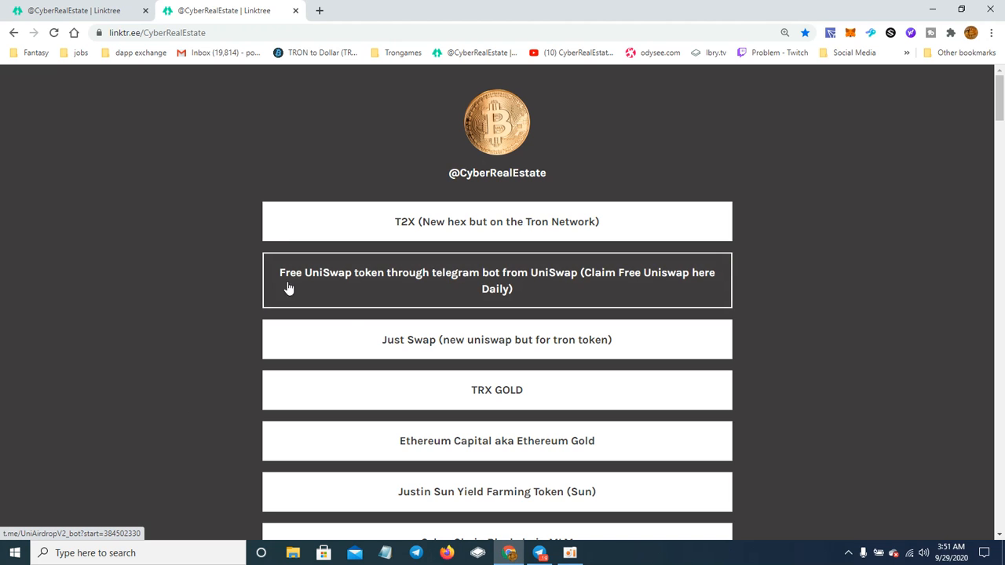
pyautogui.moveTo(314, 292)
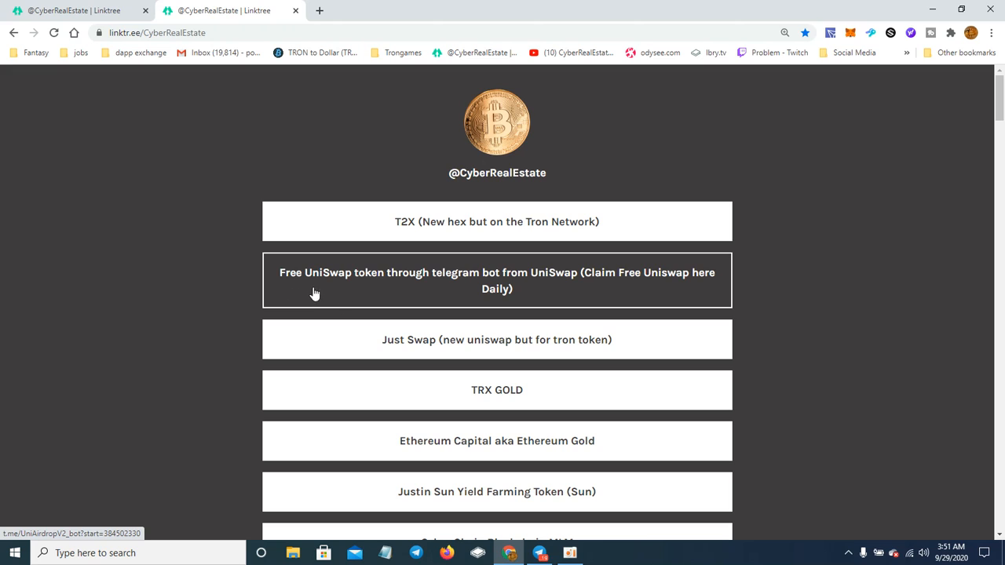
pyautogui.moveTo(366, 302)
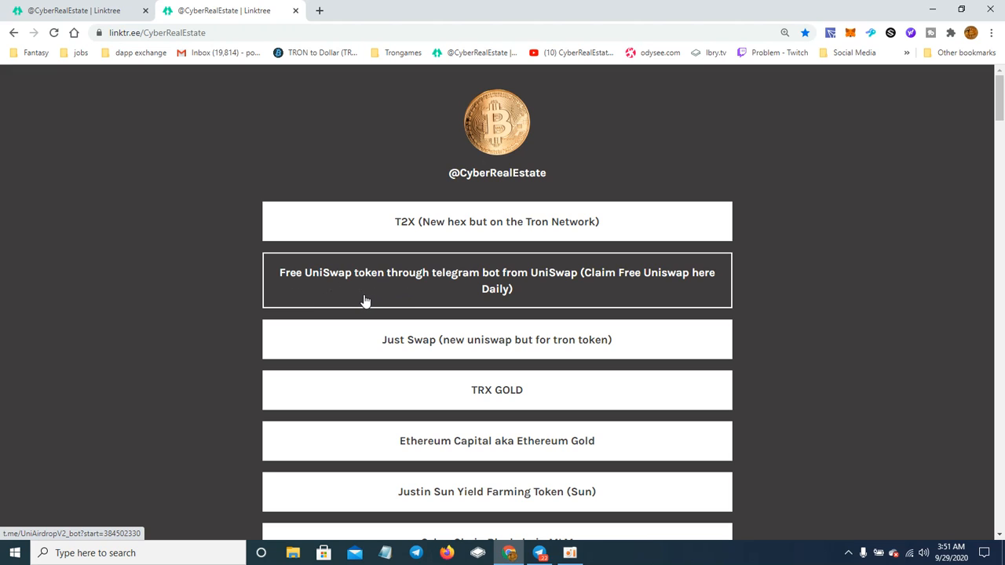
pyautogui.moveTo(422, 287)
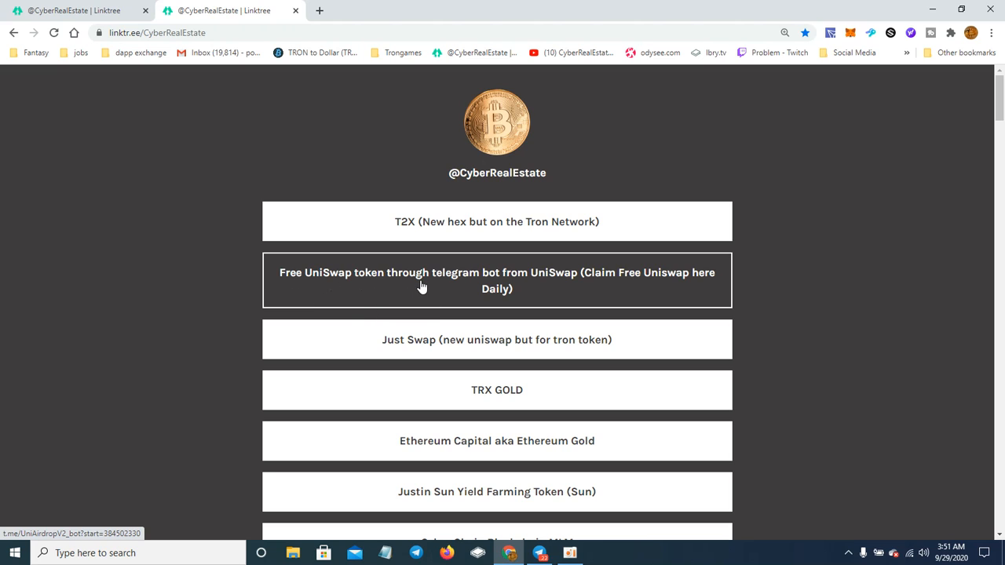
# Step: Open the Free UniSwap bot link to launch the Uni Airdrop V2 bot in Telegram
pyautogui.click(539, 552)
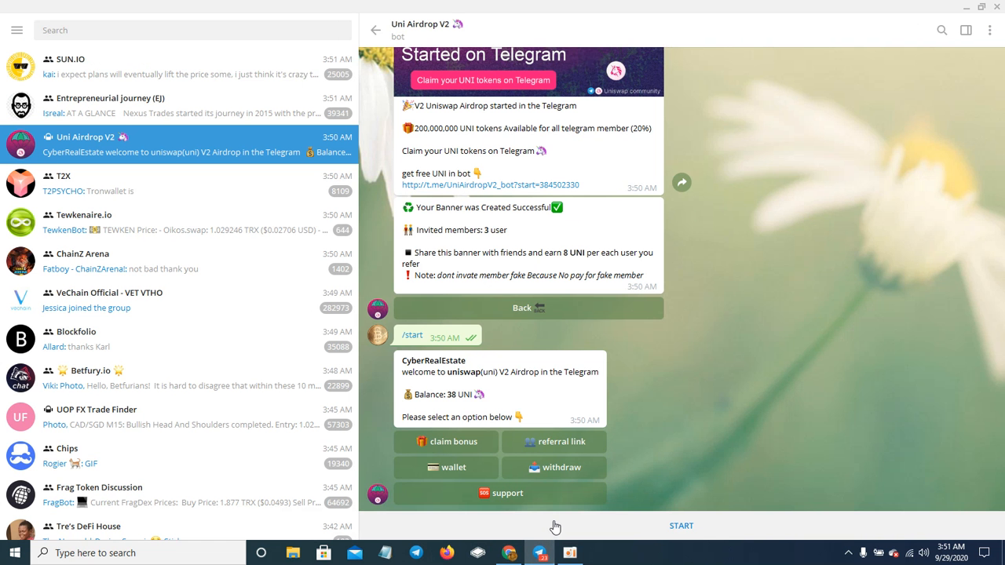
pyautogui.moveTo(532, 453)
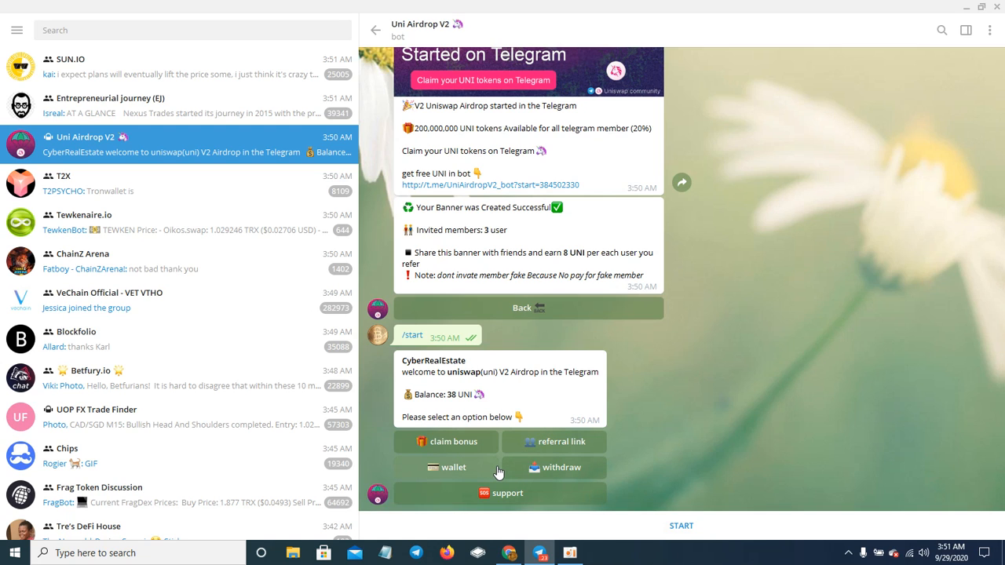
pyautogui.moveTo(538, 472)
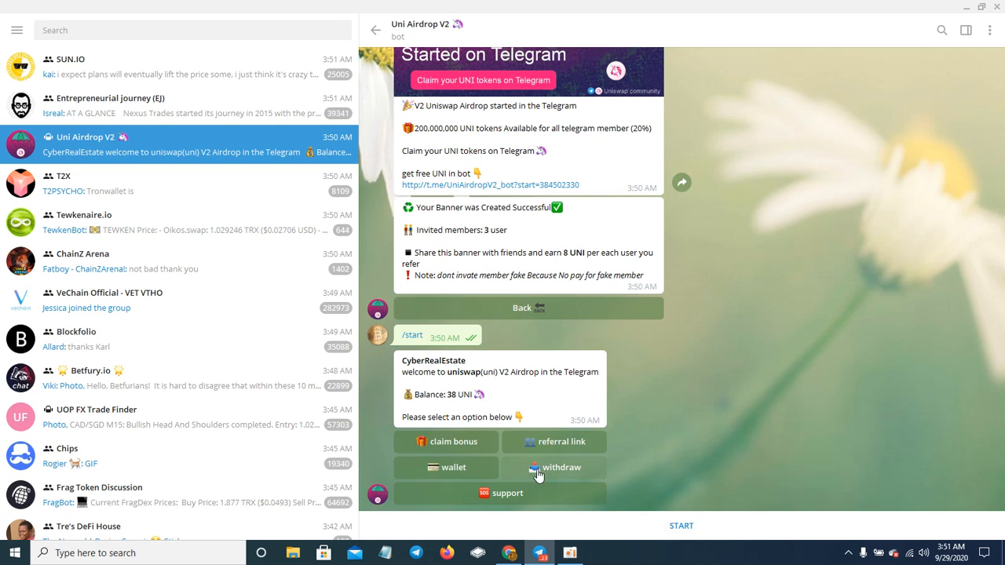
# Step: Request a withdrawal of the 38 UNI balance from the bot
pyautogui.click(562, 467)
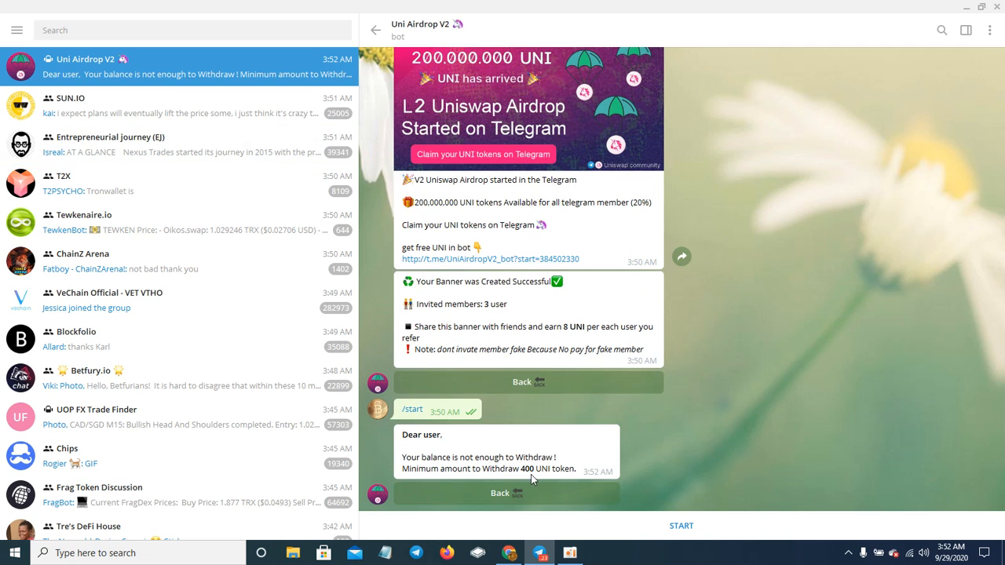
pyautogui.moveTo(549, 447)
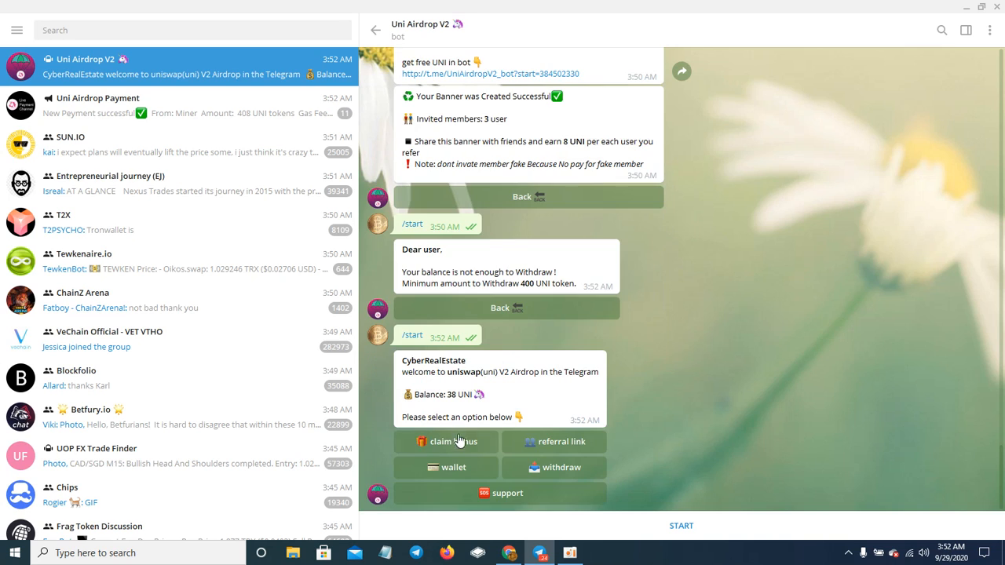
pyautogui.moveTo(453, 467)
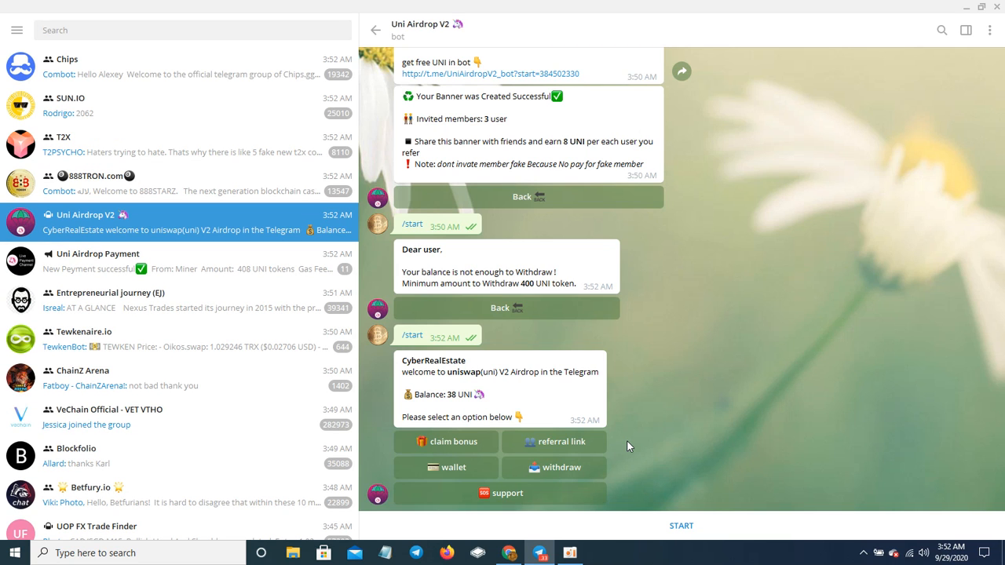
pyautogui.moveTo(583, 183)
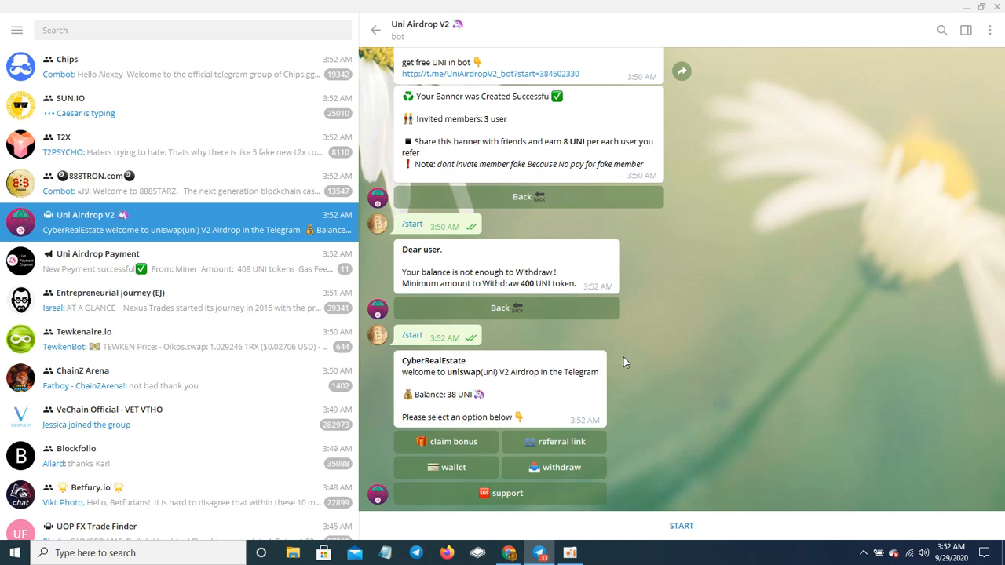
pyautogui.moveTo(640, 389)
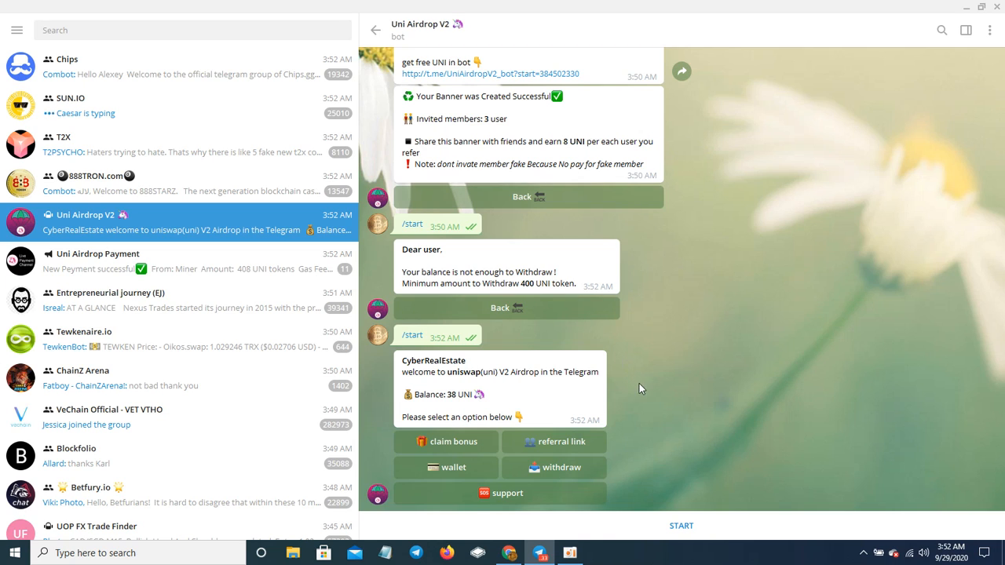
pyautogui.moveTo(731, 389)
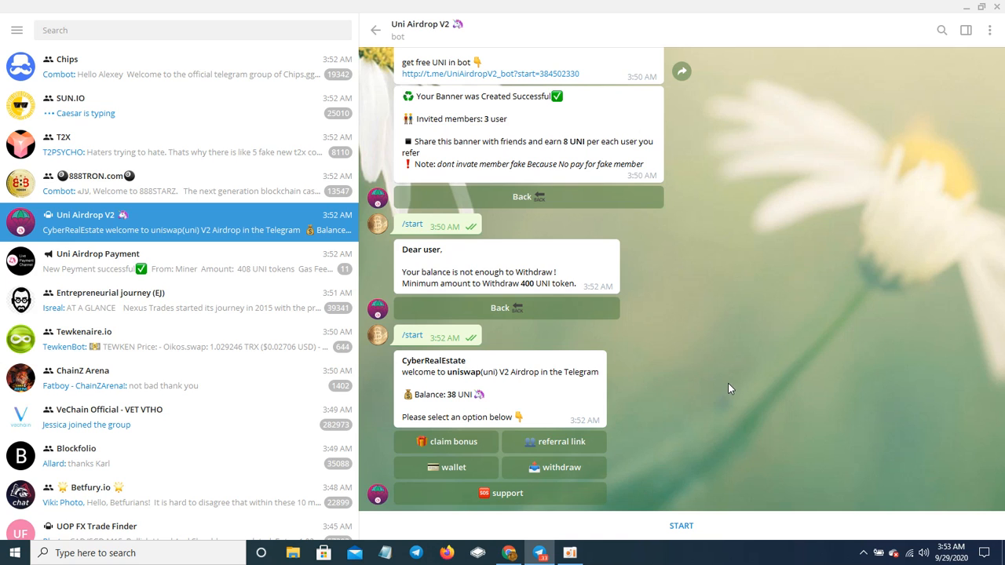